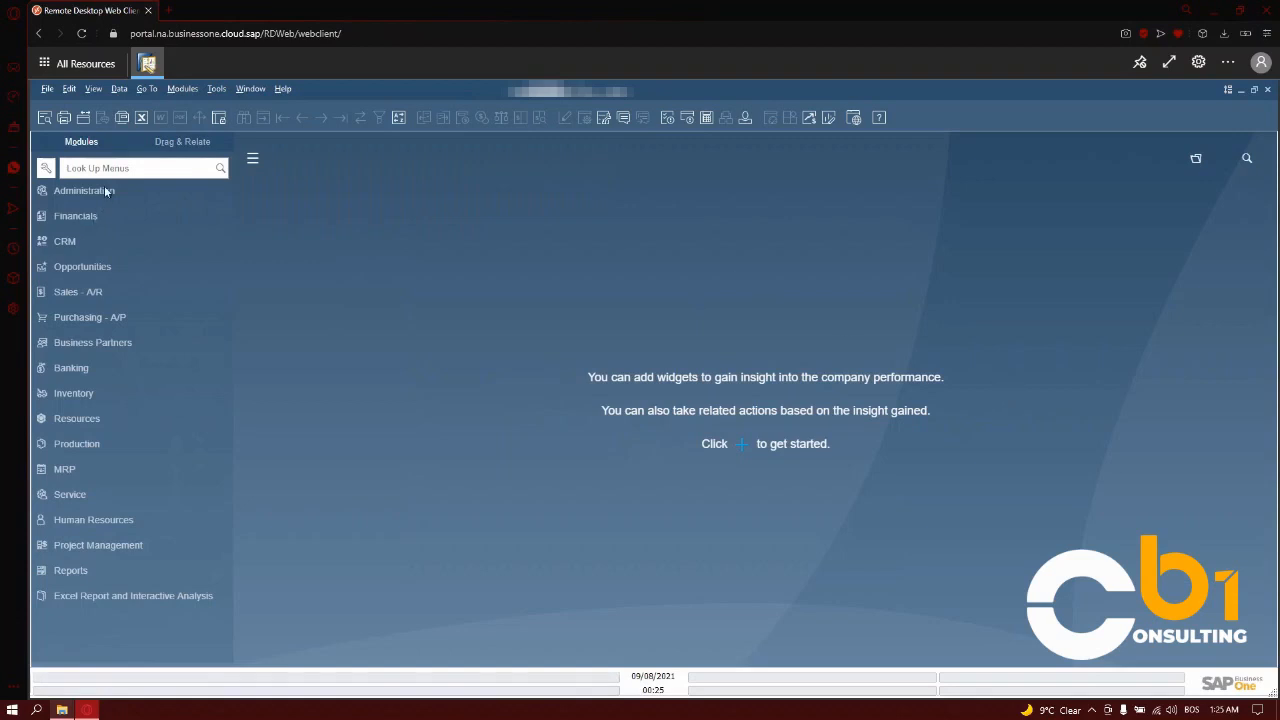
Step: Open Posting Periods under Administration > System Initialization
left_click(84, 190)
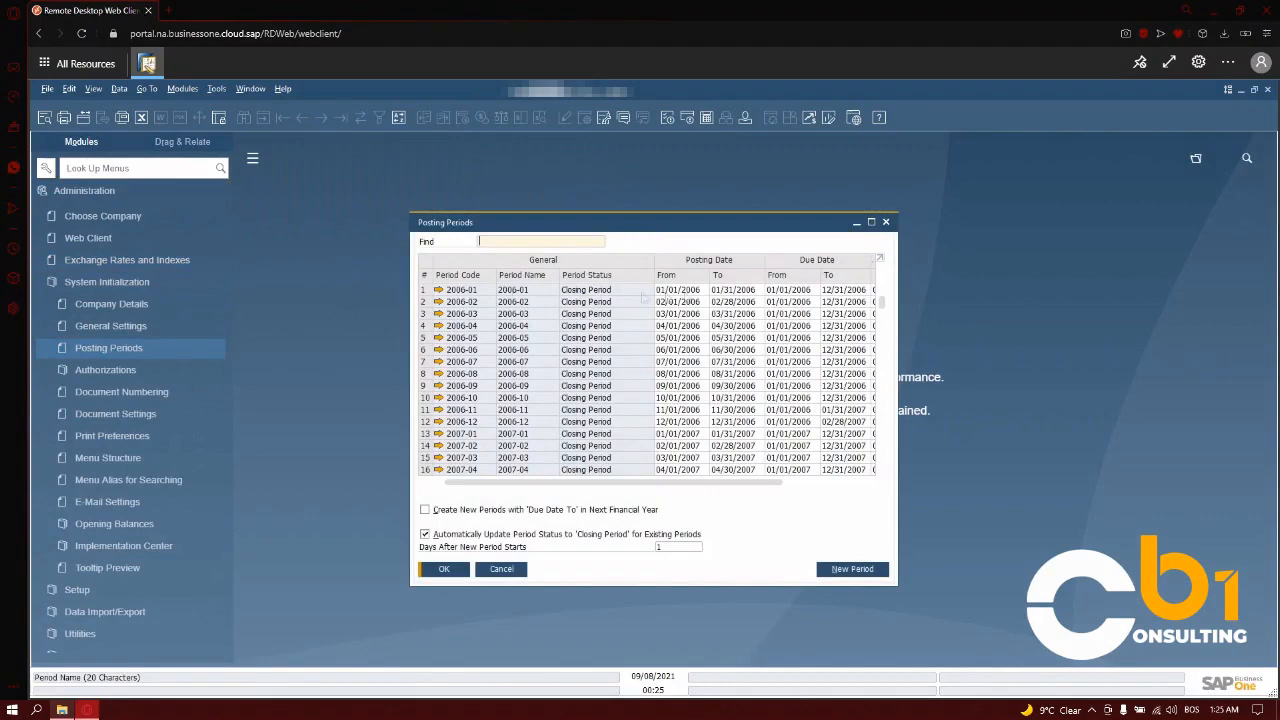
Step: Scroll to the 2021 periods and start a new posting period
scroll("down", 3)
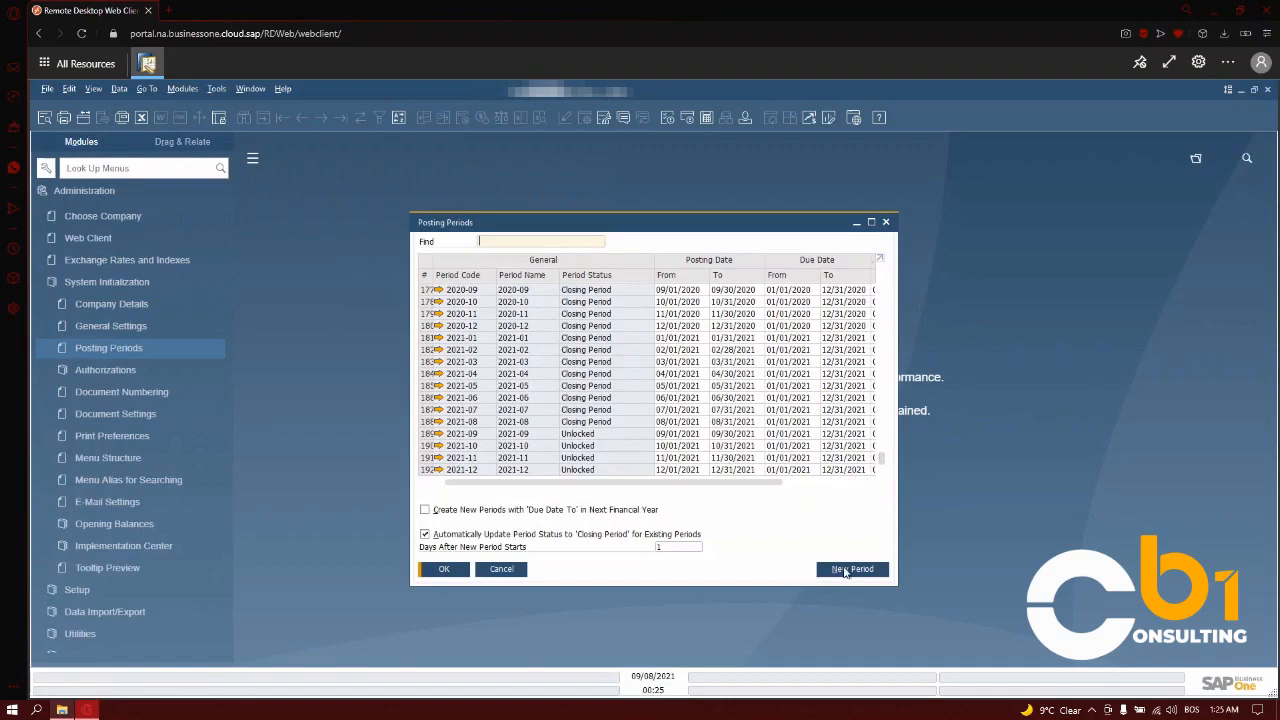
left_click(851, 568)
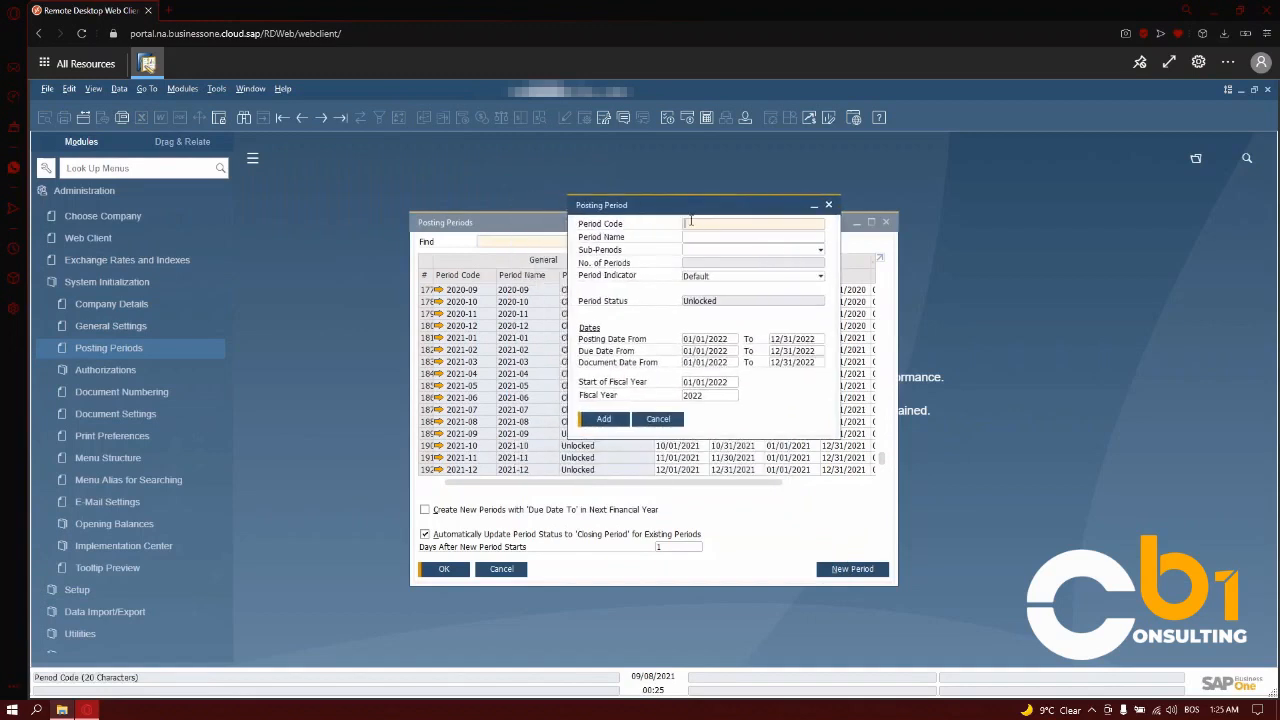
Step: Enter 2022 as both the Period Code and Period Name
type("2022")
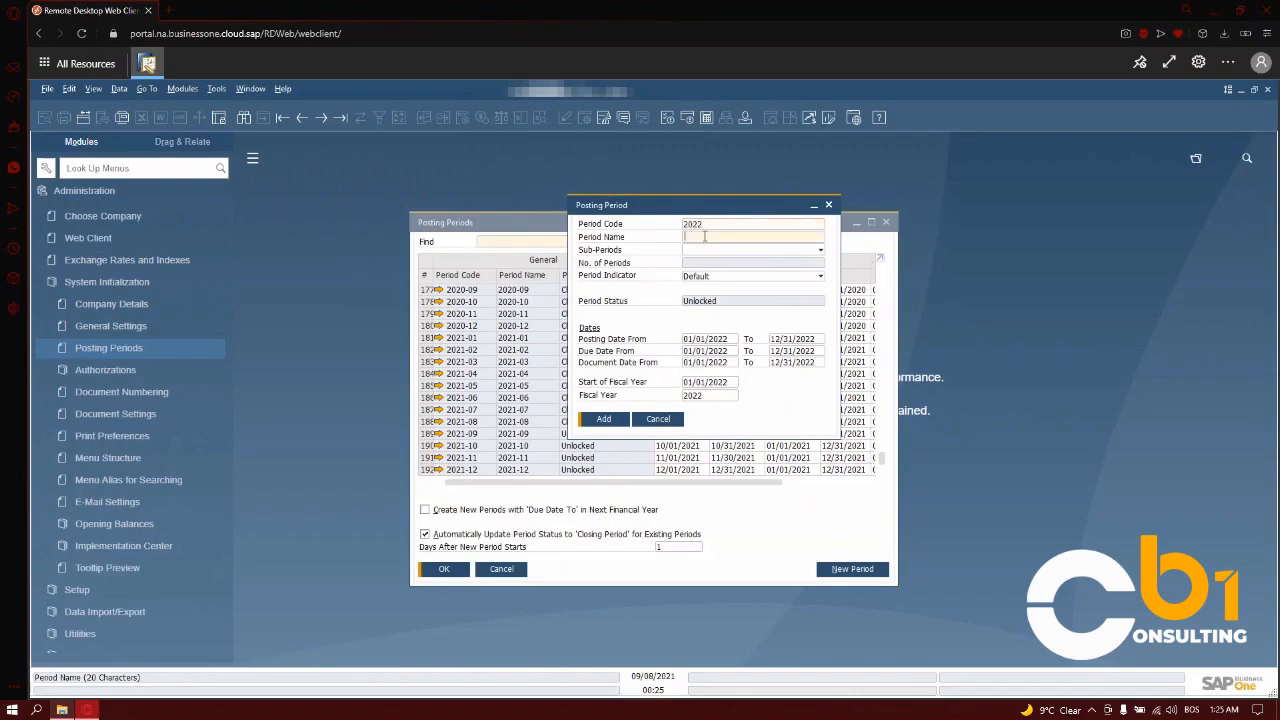
type("2022")
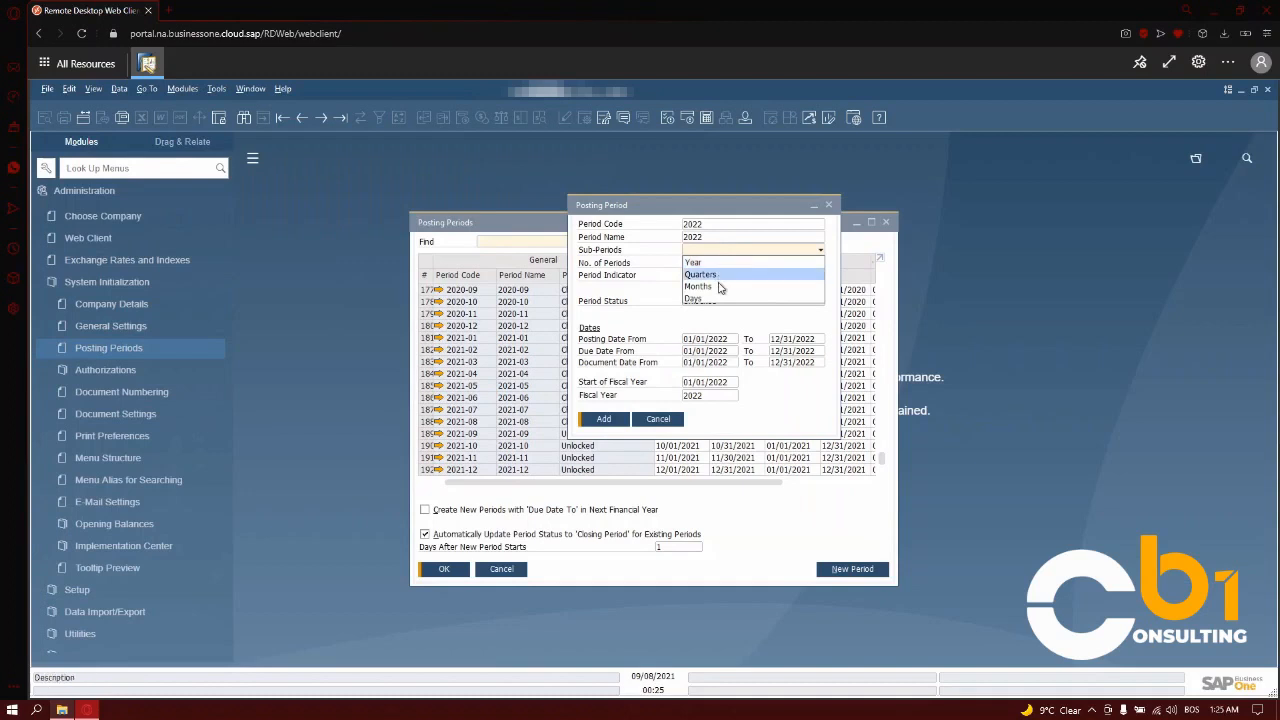
Step: Set sub-periods to Months, giving 12 periods, and add the 2022 period
left_click(697, 286)
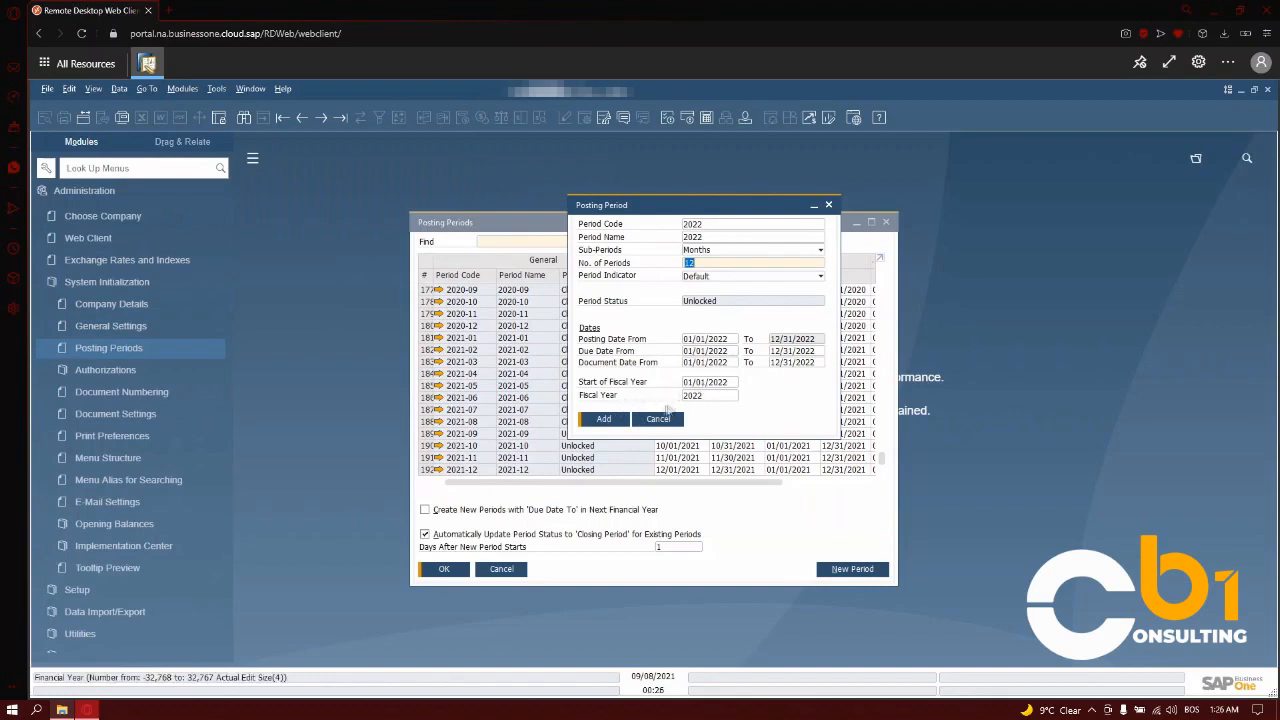
left_click(603, 419)
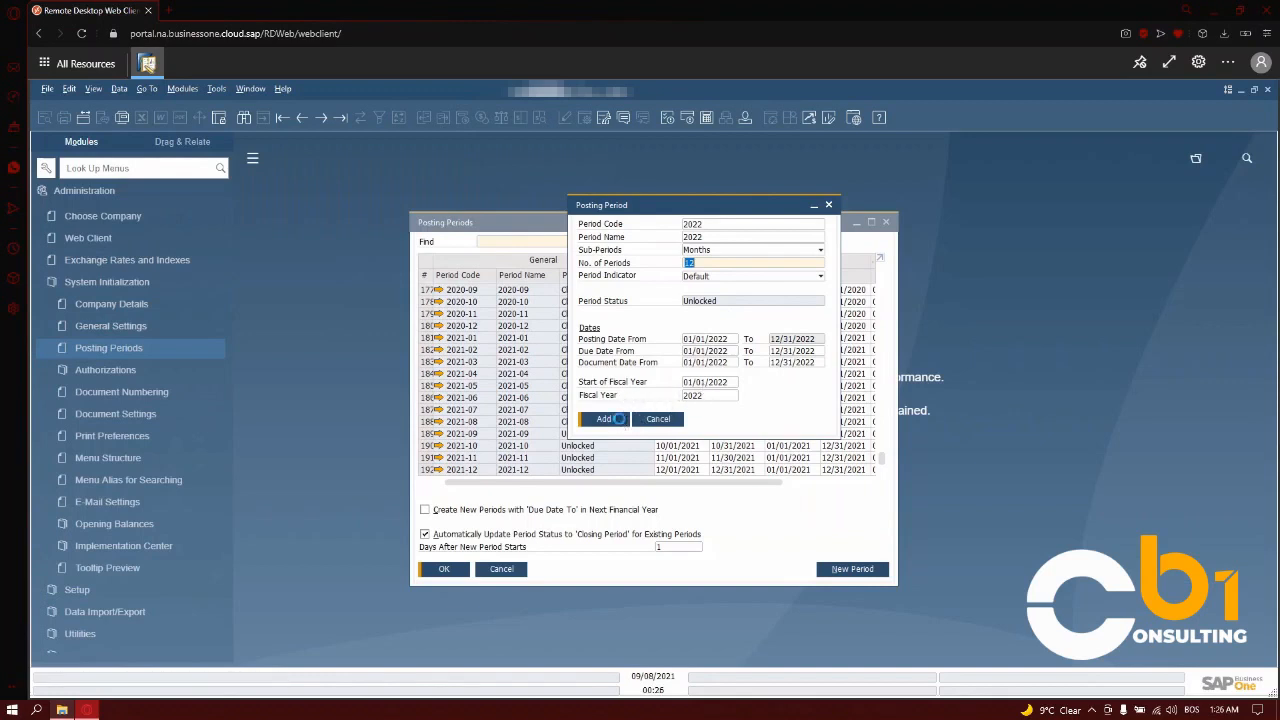
Step: Confirm creating the twelve unlocked periods 2022-01 through 2022-12
left_click(603, 418)
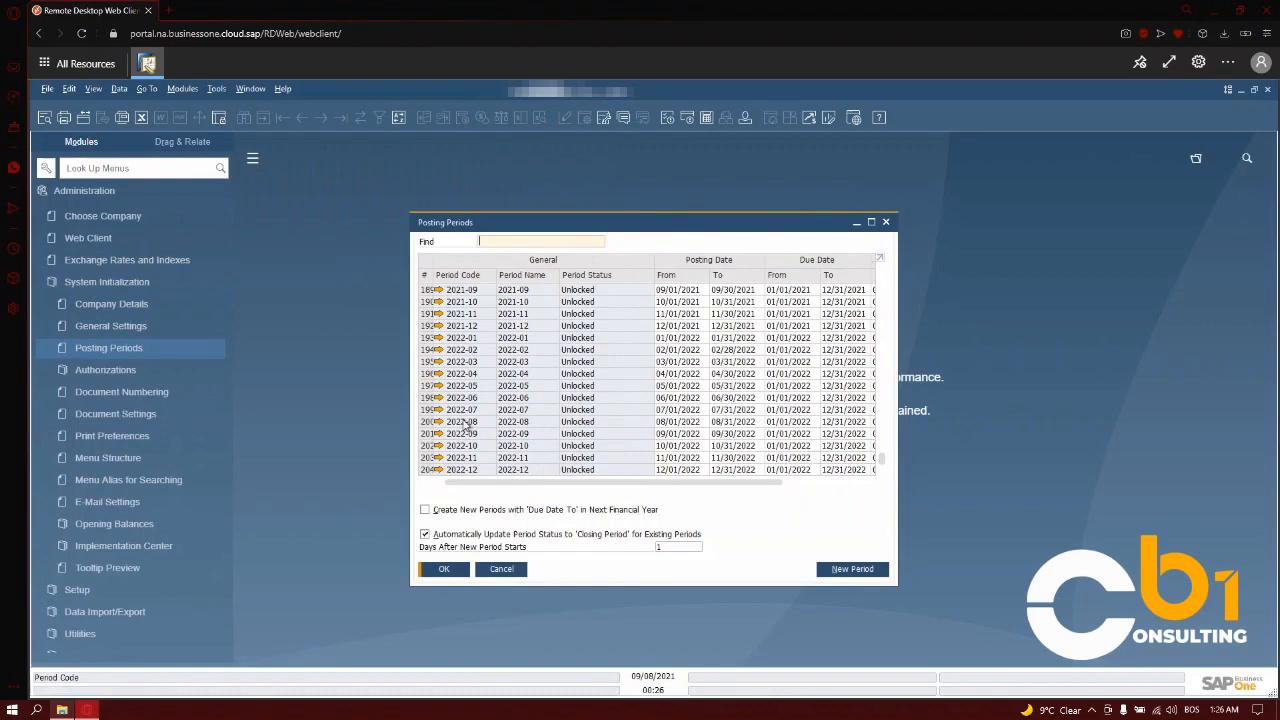
mouse_move(490, 398)
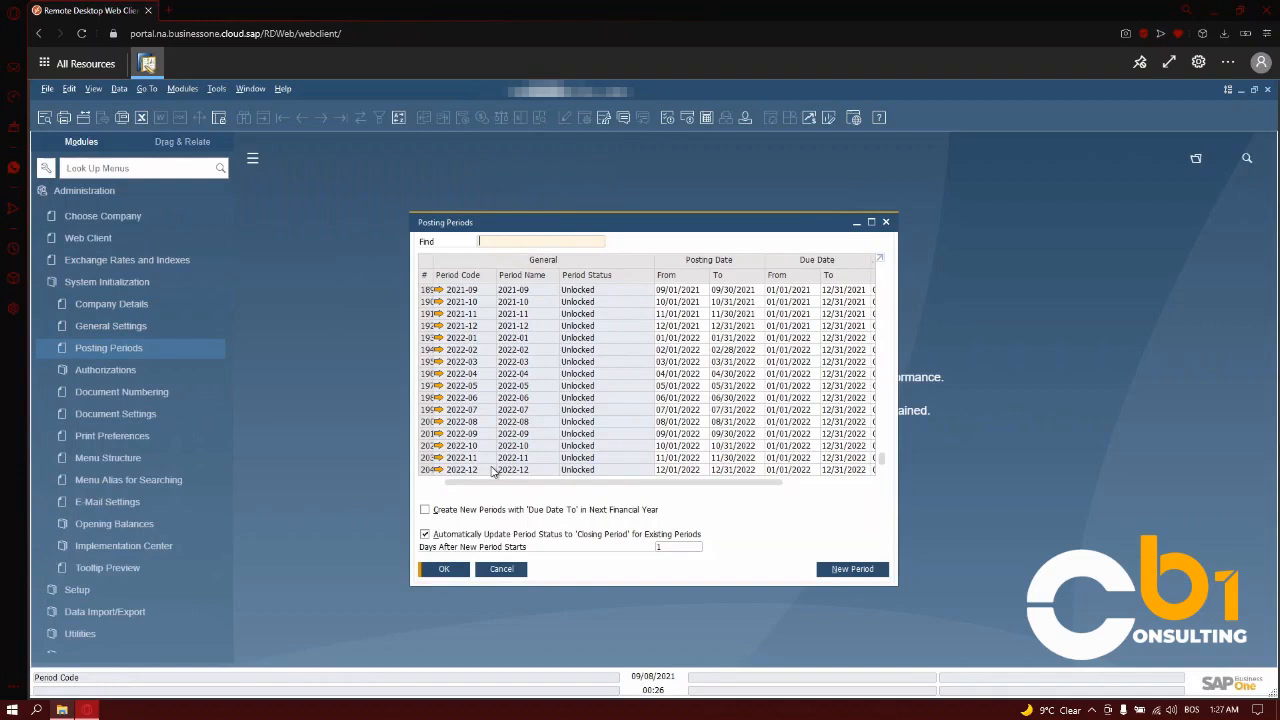
mouse_move(629, 491)
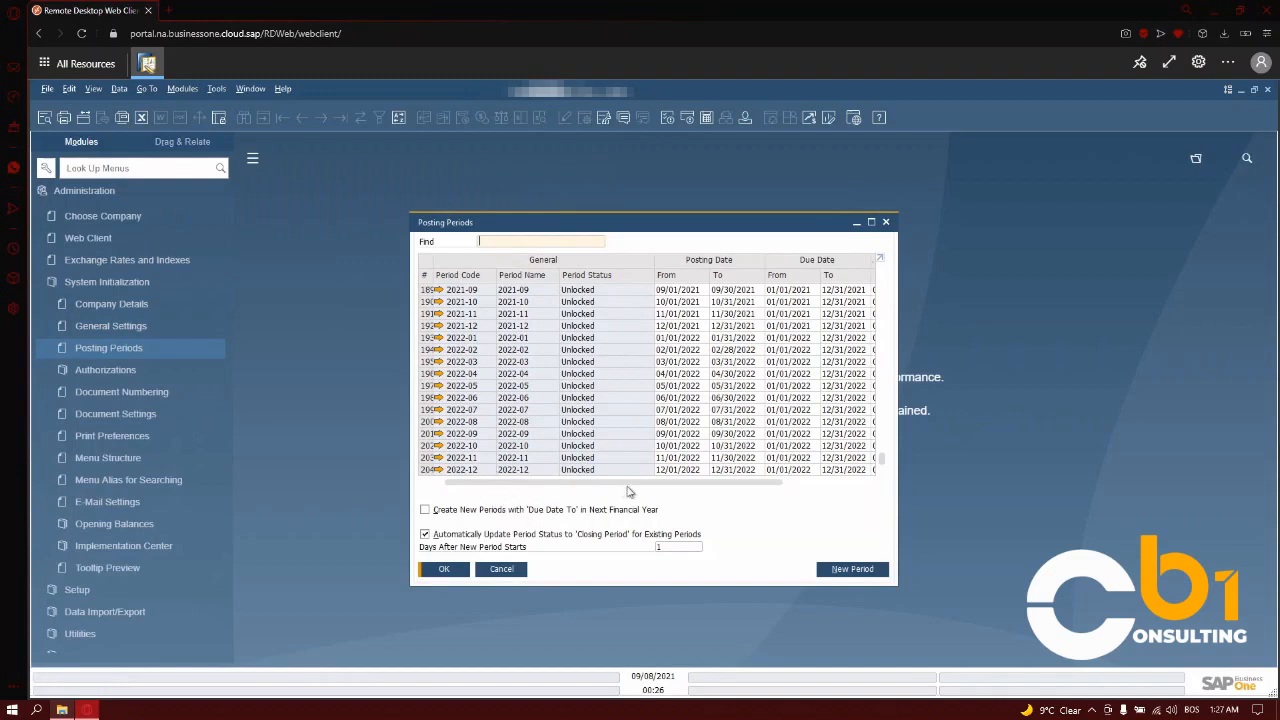
mouse_move(644, 528)
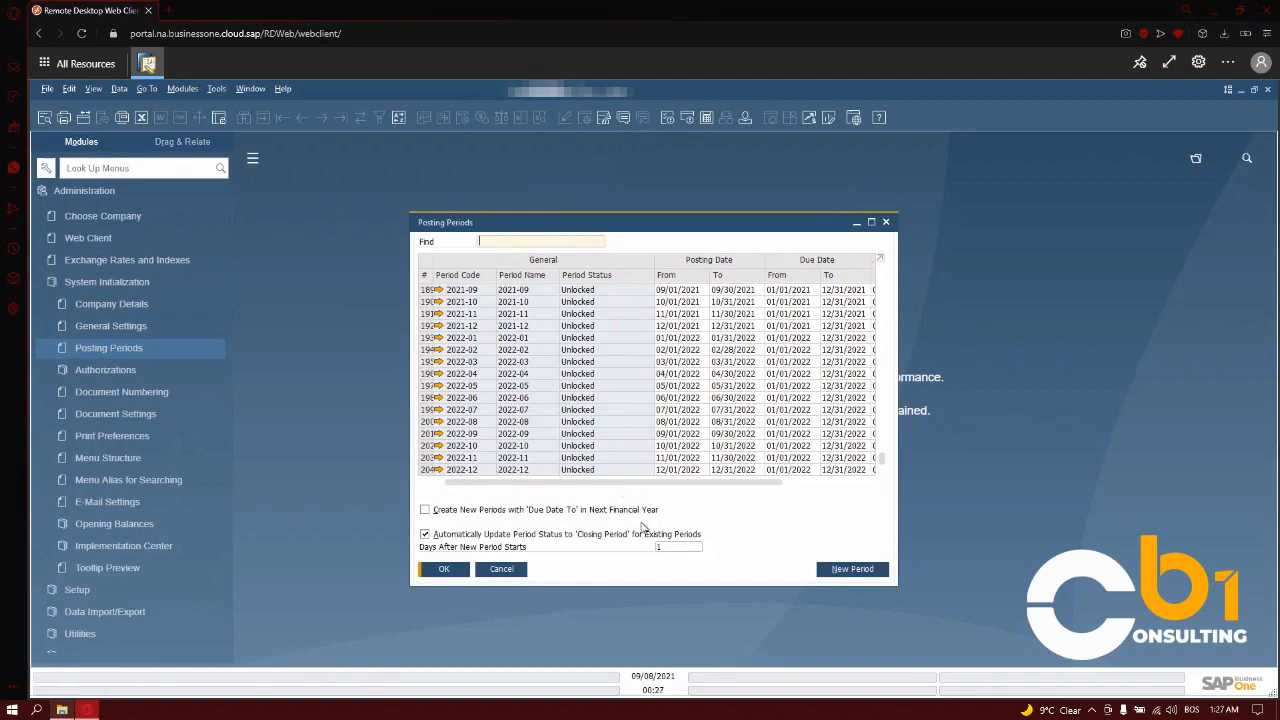